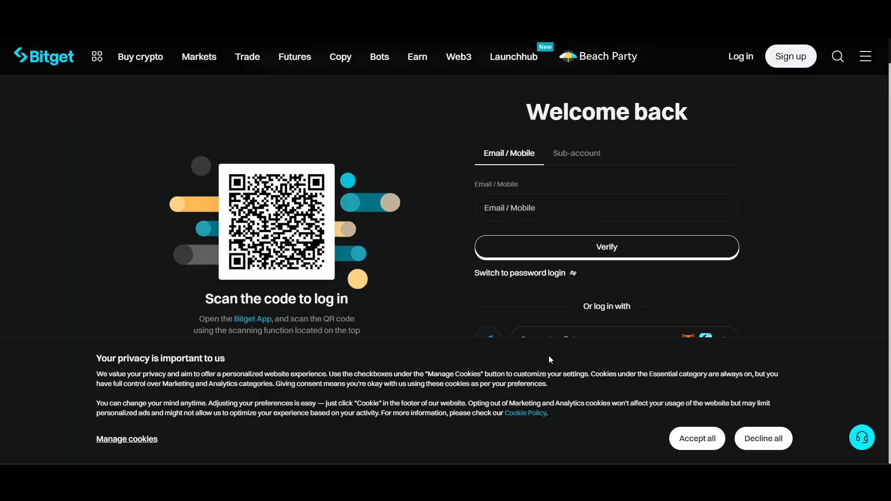
{"action": "mouse_move", "coordinate": [397, 290]}
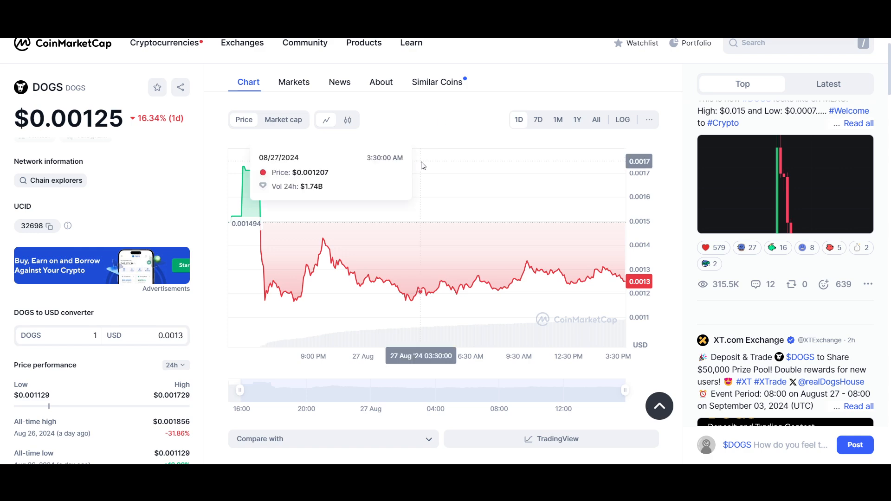
{"action": "mouse_move", "coordinate": [432, 276]}
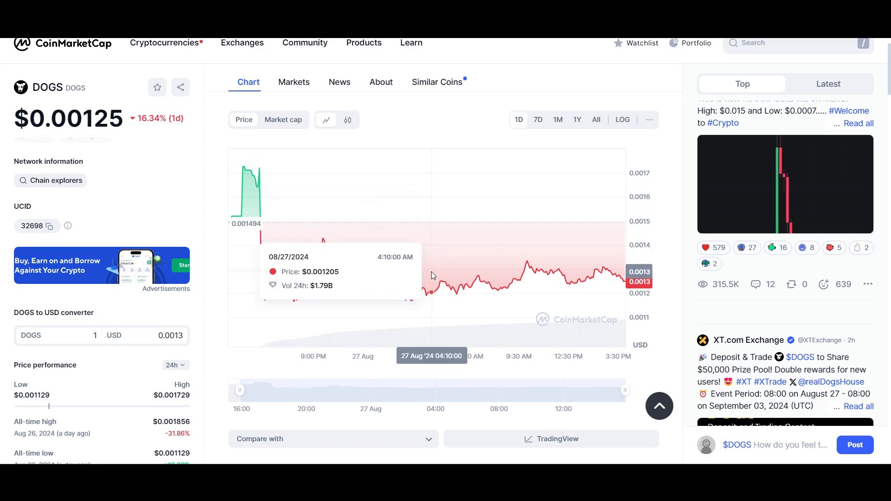